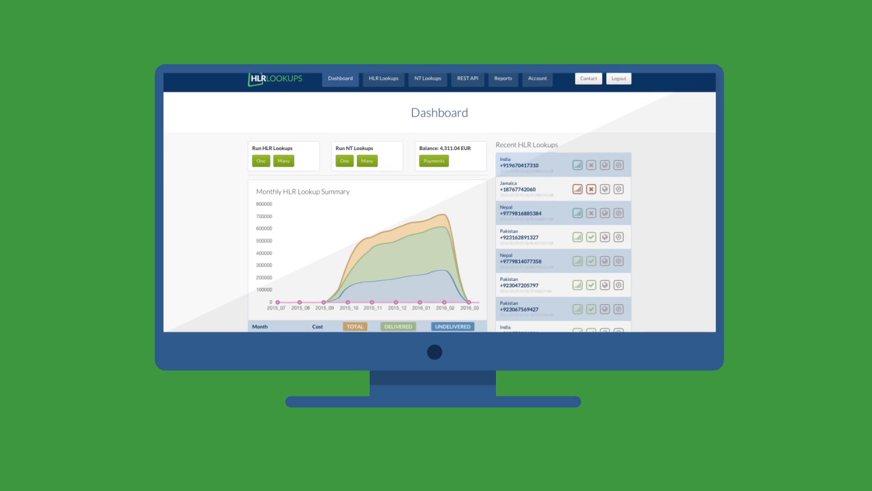
Open the Enterprise Web Client holding the SAMPLE-REPORT batch of numbers.
scroll(down, 3)
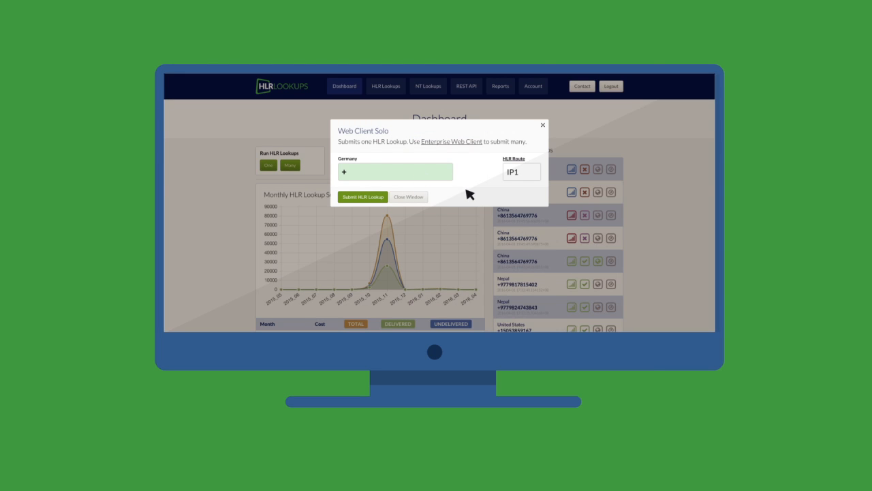
click(364, 196)
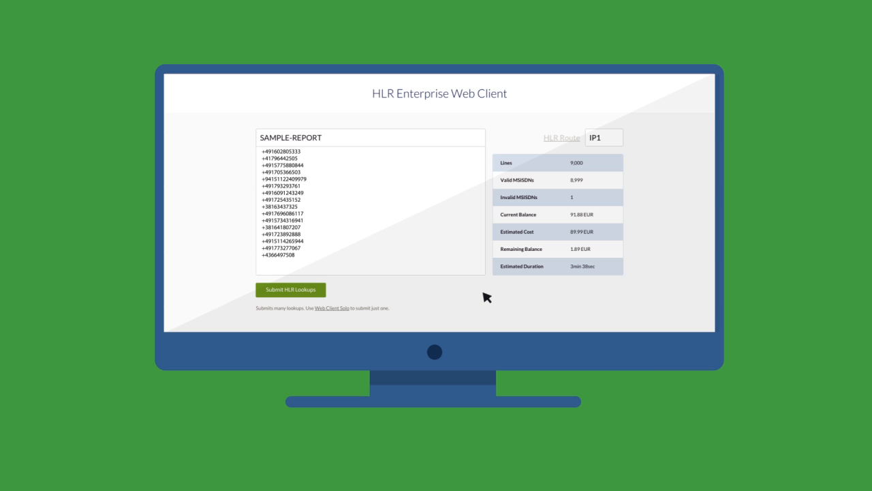
Submit the SAMPLE-REPORT batch and scroll through the subscriber, HLR and per-operator status charts.
click(290, 289)
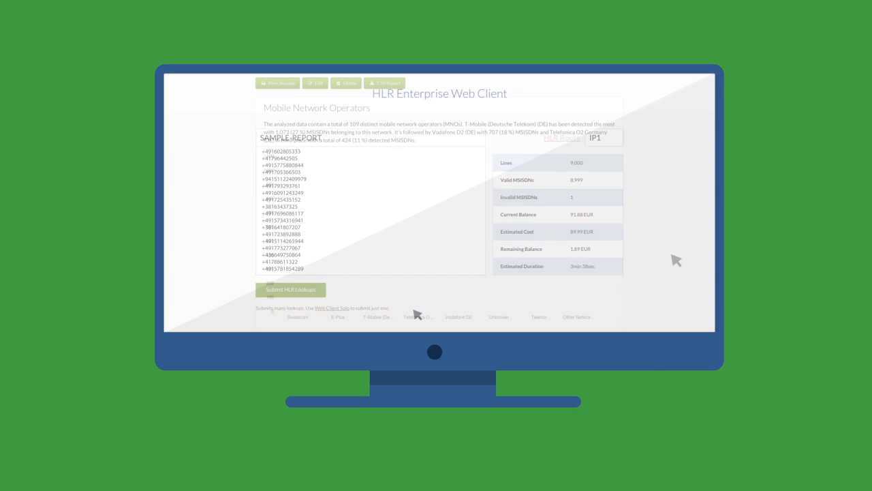
scroll(down, 3)
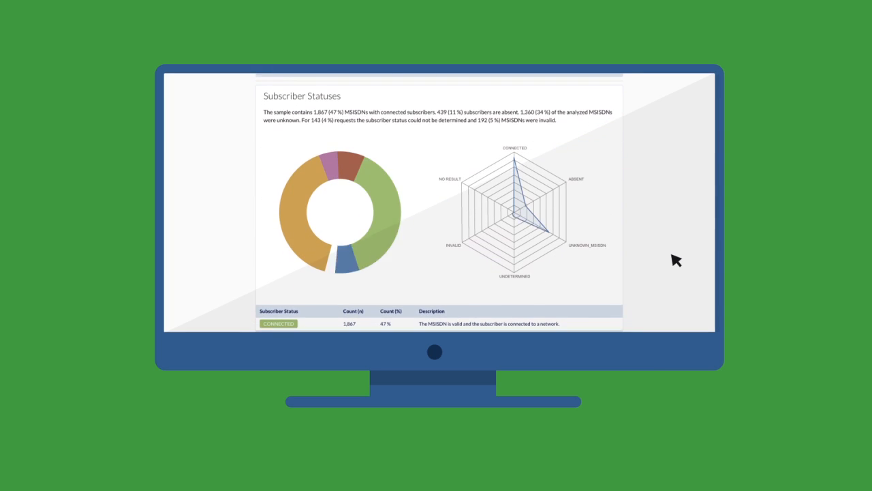
scroll(down, 3)
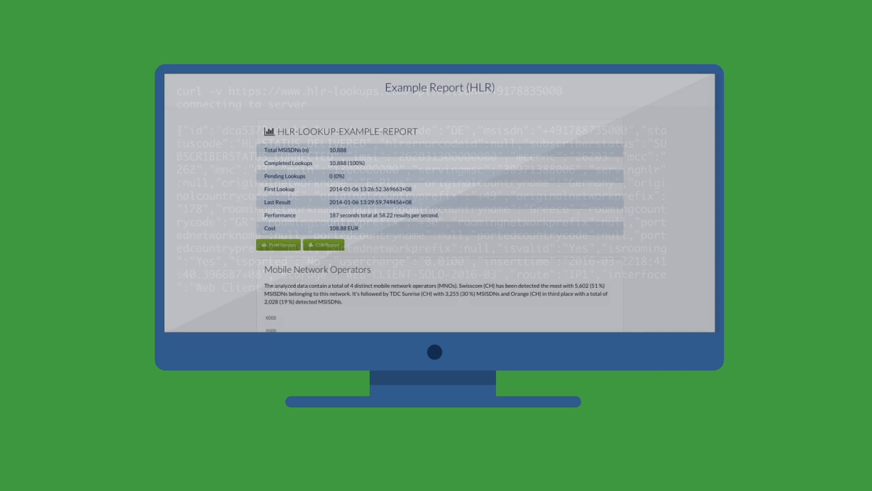
scroll(down, 3)
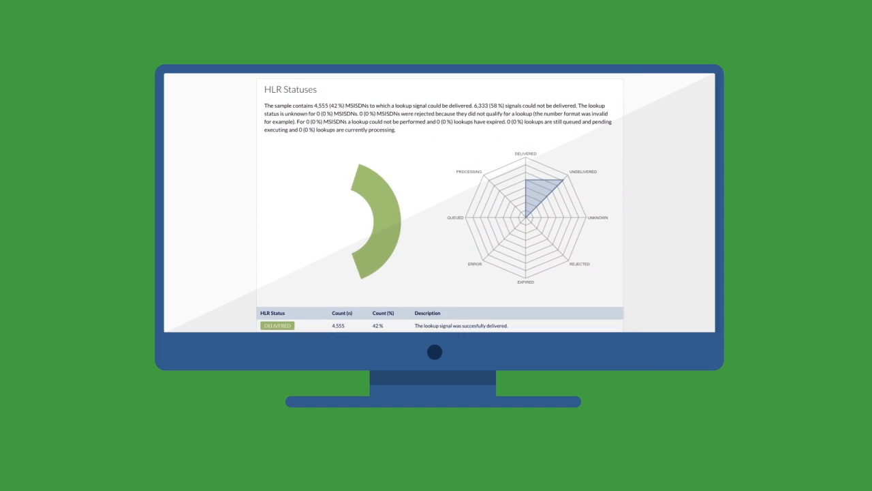
scroll(down, 3)
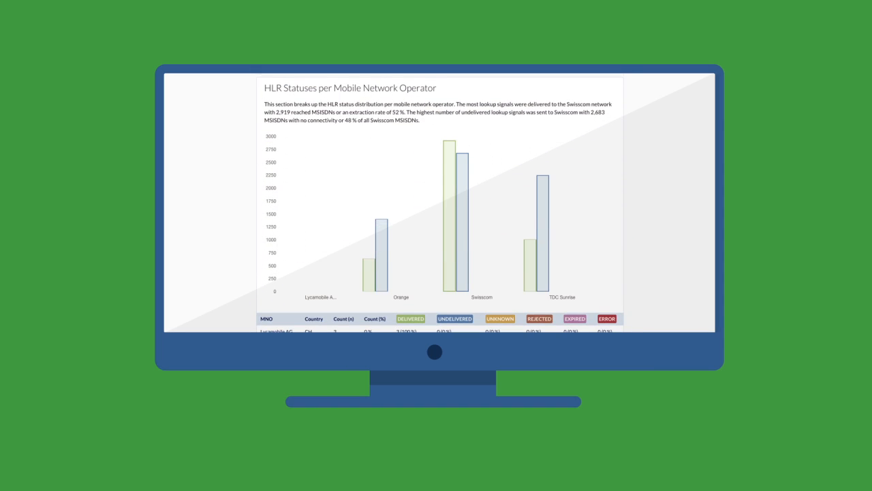